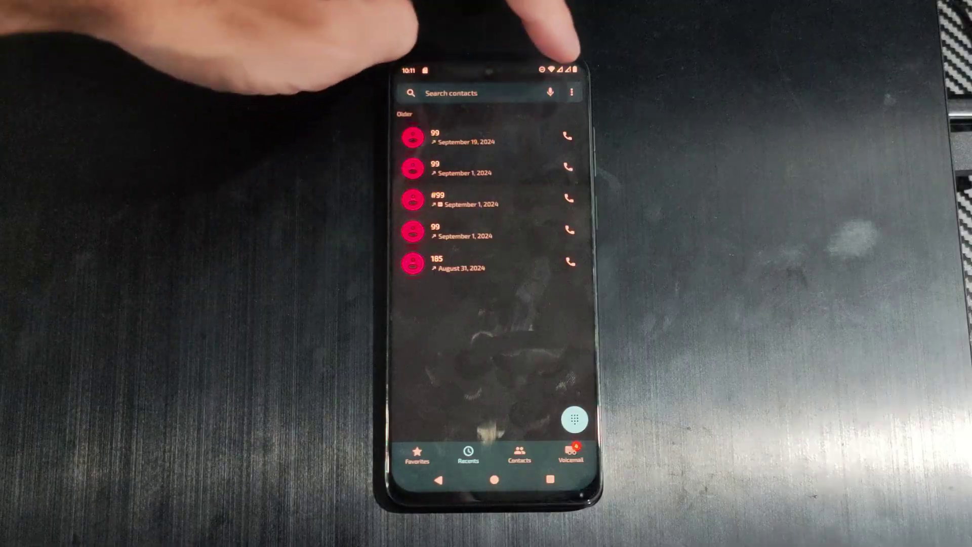
Step: Open the overflow menu from the Recents call history screen
{"action": "left_click", "coordinate": [571, 92]}
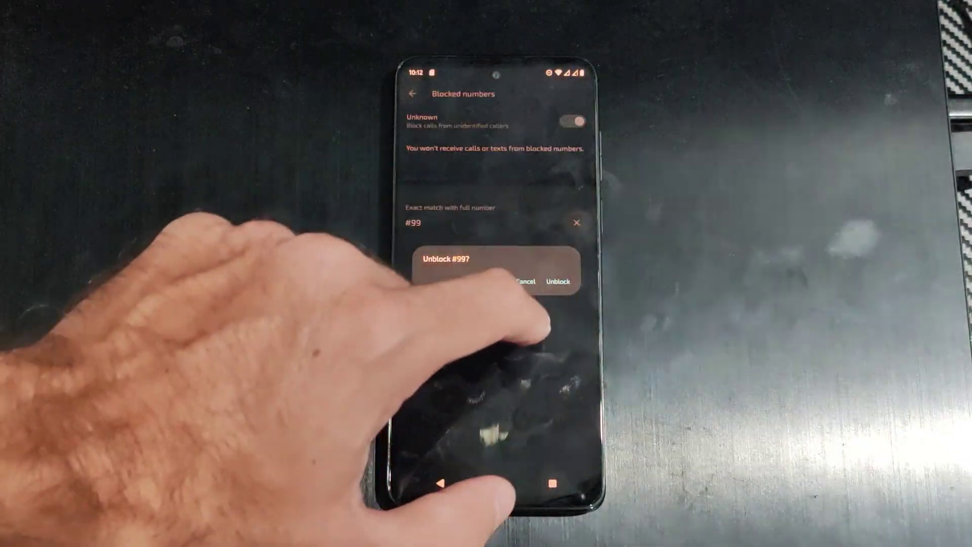
Step: Confirm unblocking #99, leaving the blocked numbers list empty
{"action": "left_click", "coordinate": [557, 281]}
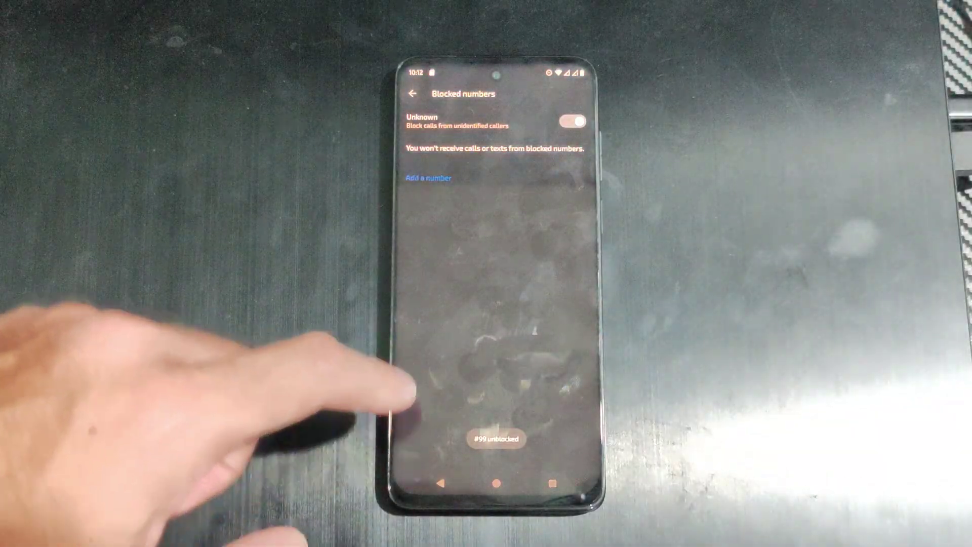